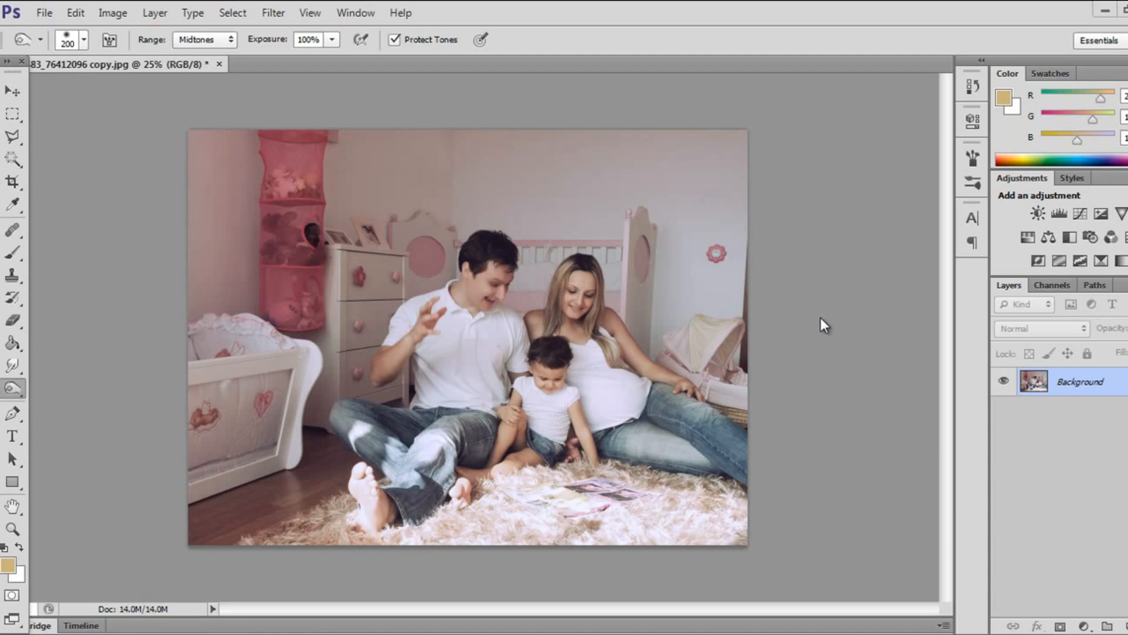
{"action": "mouse_move", "coordinate": [818, 318]}
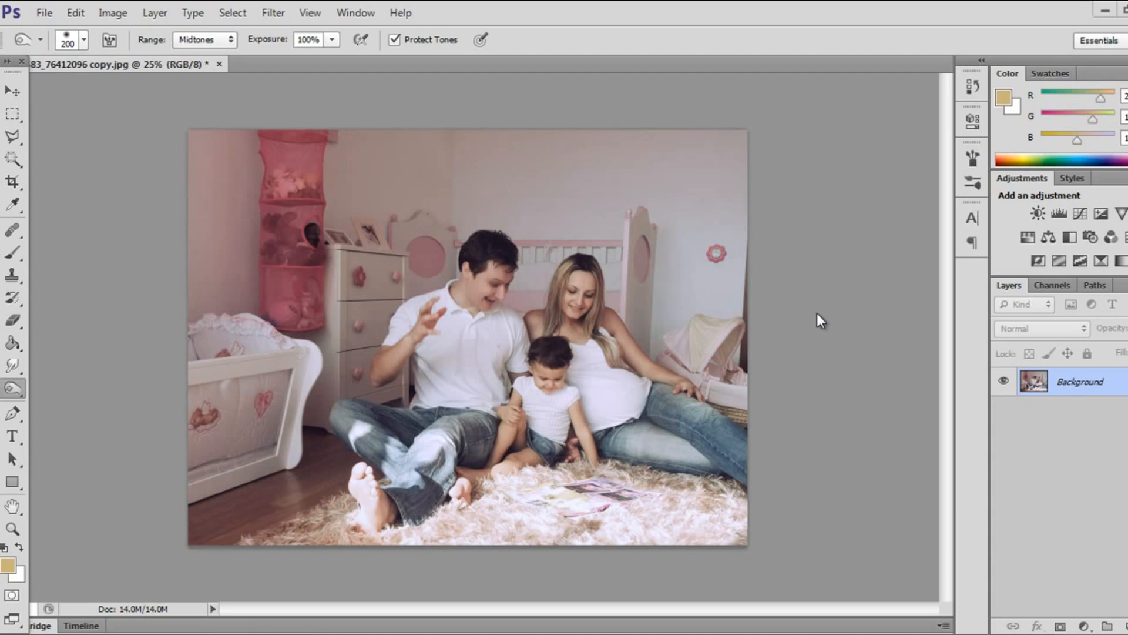
{"action": "mouse_move", "coordinate": [839, 260]}
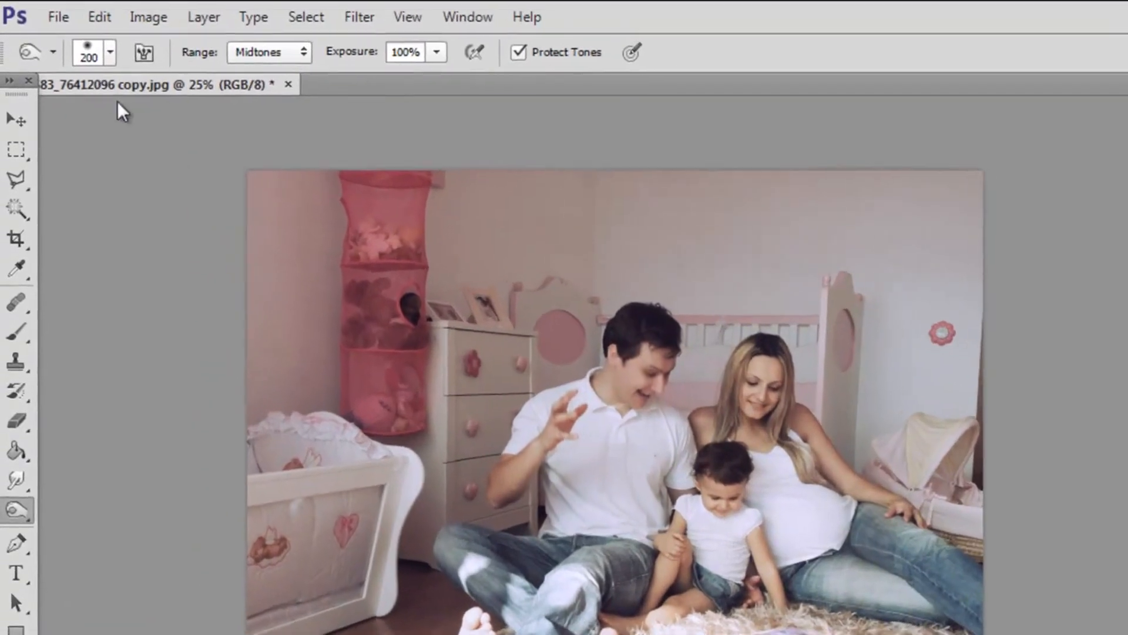
Add a Gradient Map layer with a deeper tan-to-white gradient and lower its strength
{"action": "left_click", "coordinate": [63, 19]}
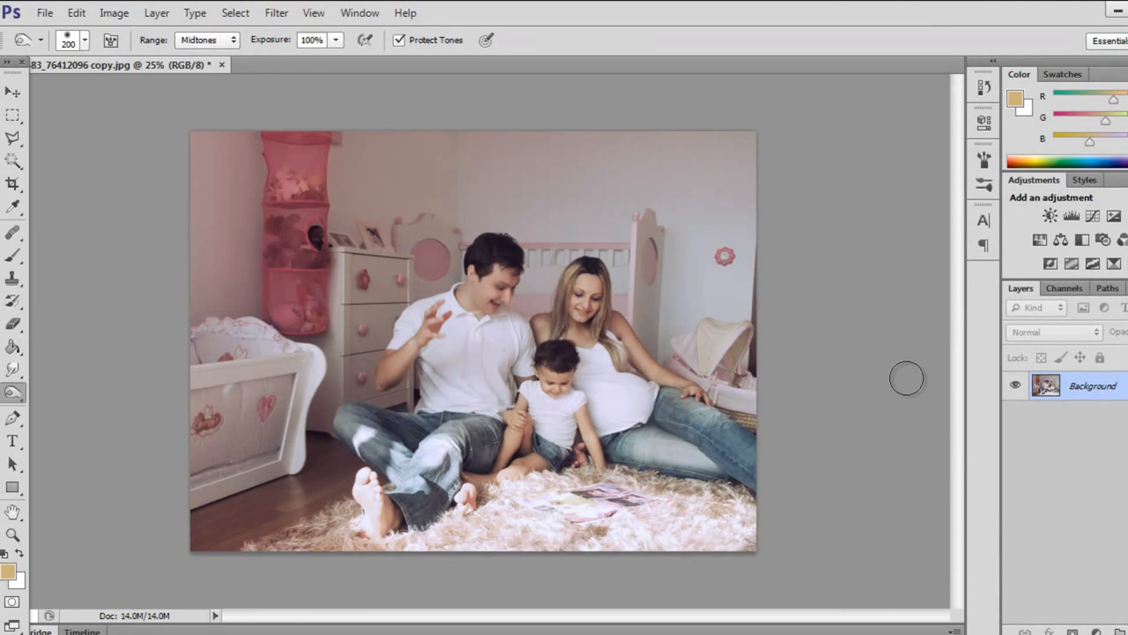
{"action": "mouse_move", "coordinate": [1081, 472]}
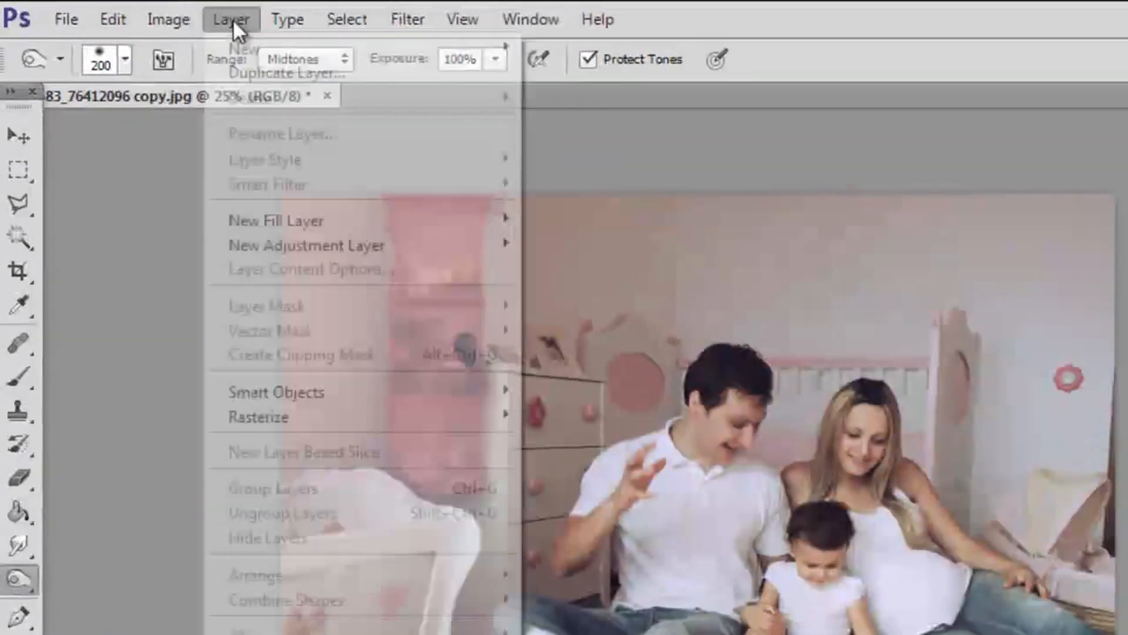
{"action": "mouse_move", "coordinate": [306, 245]}
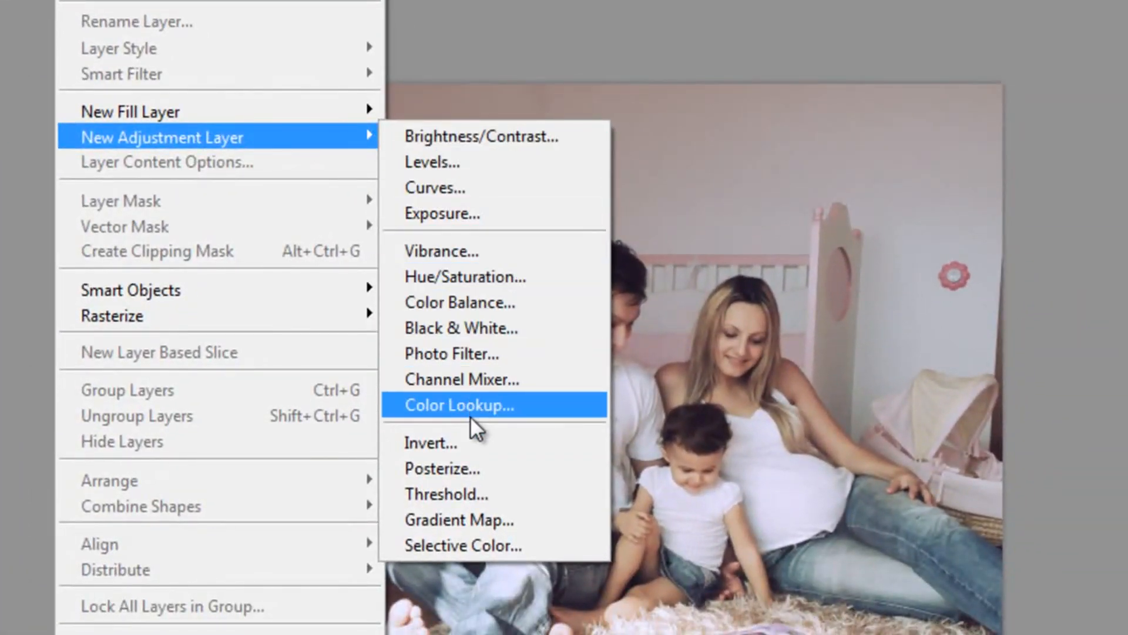
{"action": "left_click", "coordinate": [460, 522]}
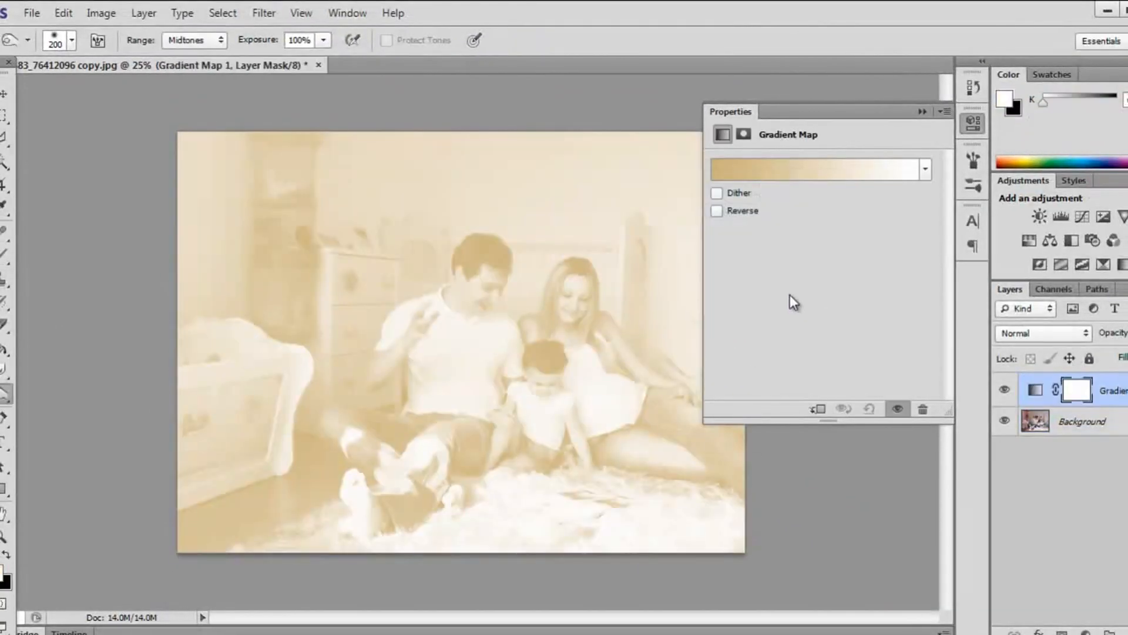
{"action": "left_click", "coordinate": [818, 169]}
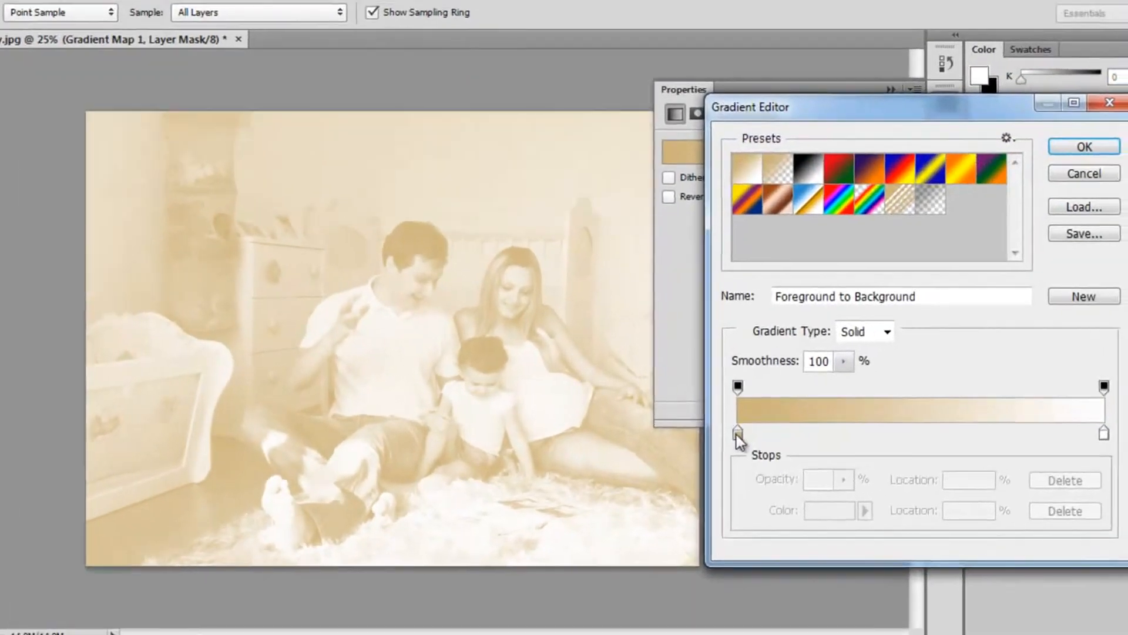
{"action": "double_click", "coordinate": [740, 432]}
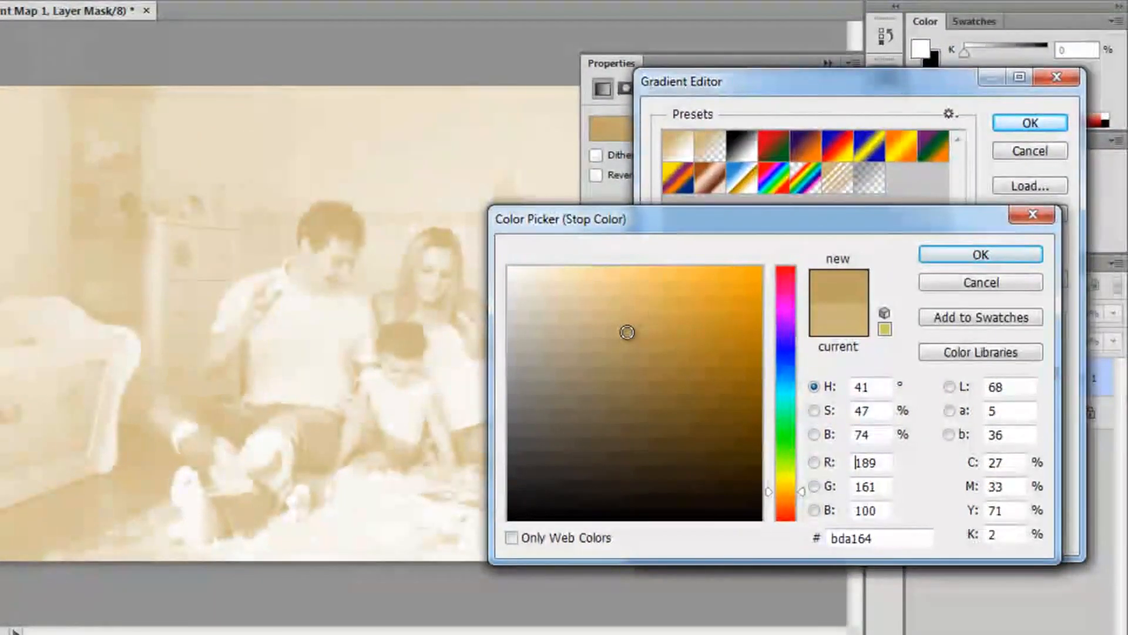
{"action": "left_click", "coordinate": [641, 340]}
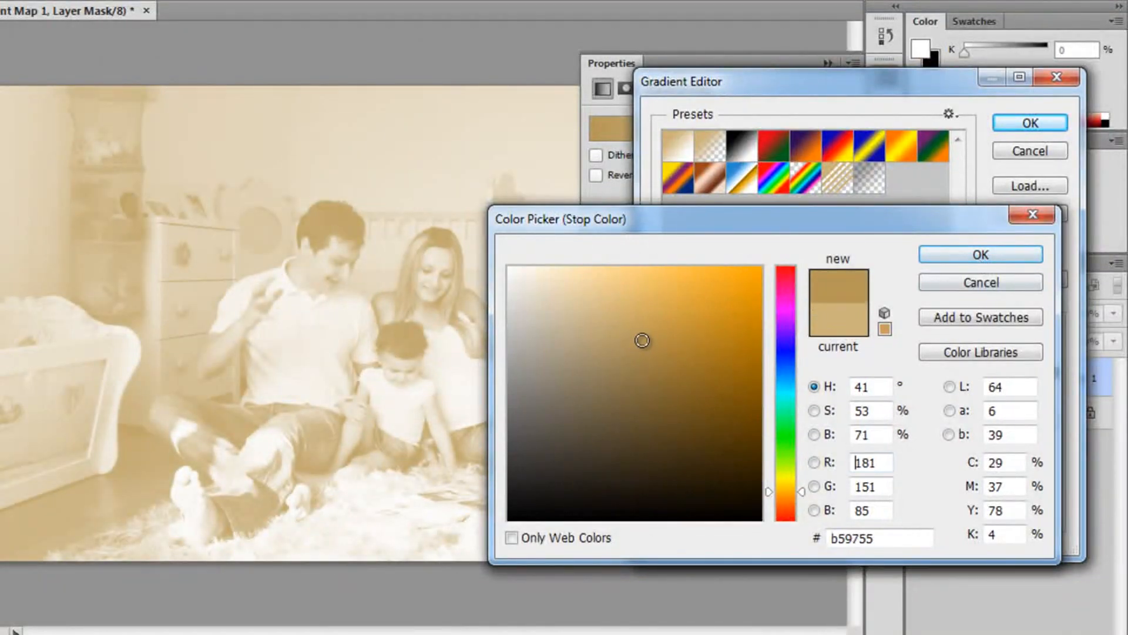
{"action": "left_click", "coordinate": [981, 254]}
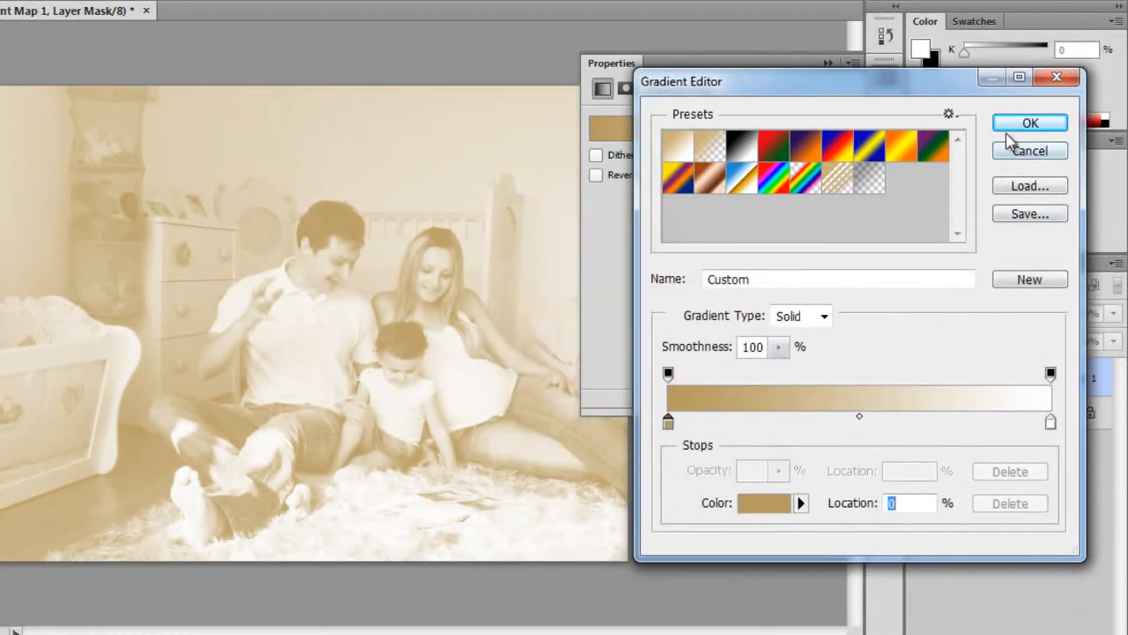
{"action": "left_click", "coordinate": [1029, 122]}
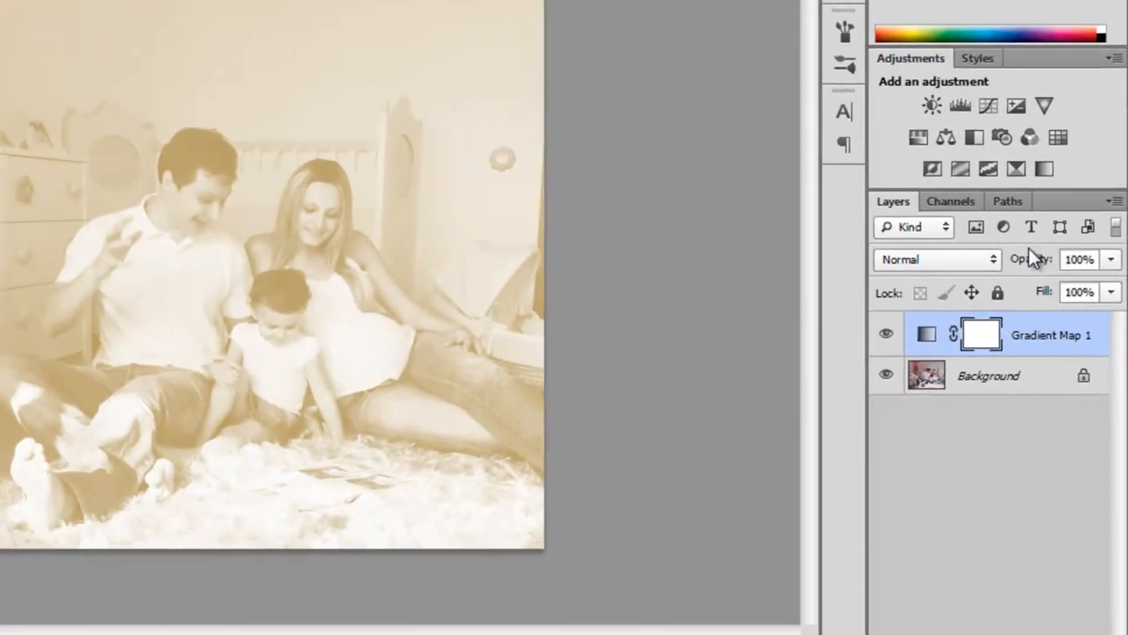
{"action": "left_click_drag", "start_coordinate": [1111, 258], "coordinate": [1037, 223]}
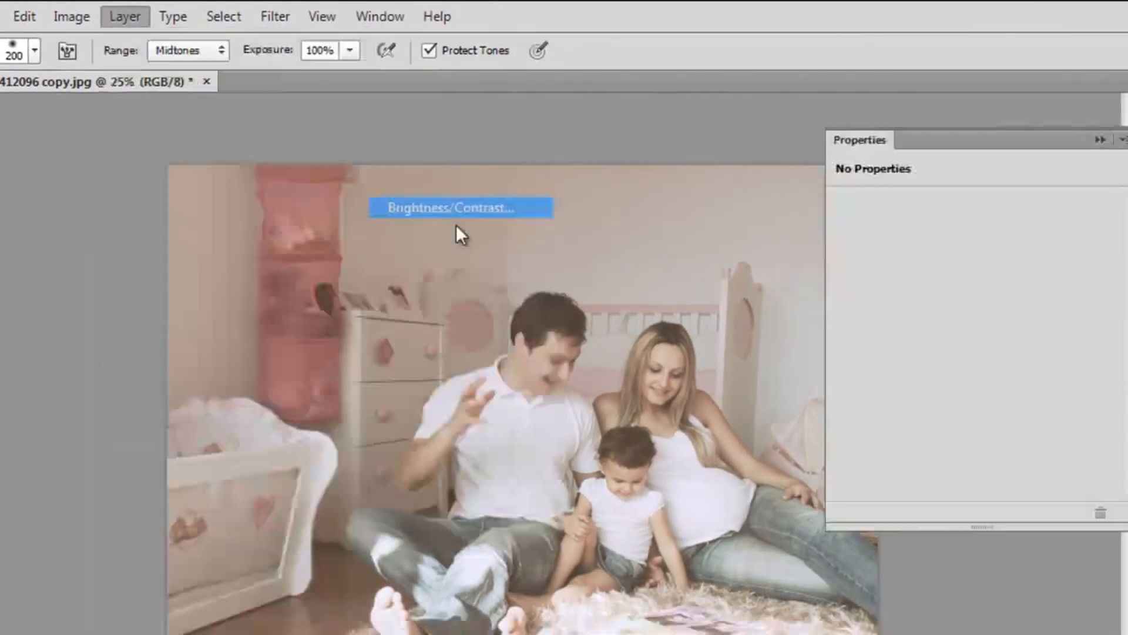
Add a Brightness/Contrast adjustment layer and raise the contrast
{"action": "left_click", "coordinate": [461, 207]}
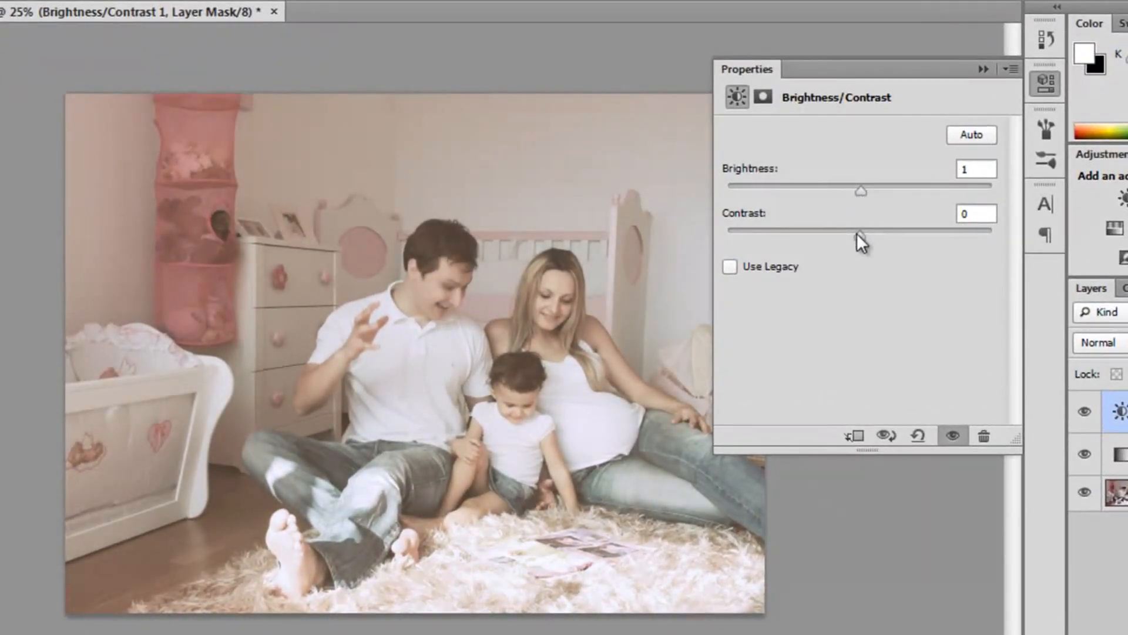
{"action": "left_click_drag", "start_coordinate": [860, 230], "coordinate": [915, 235]}
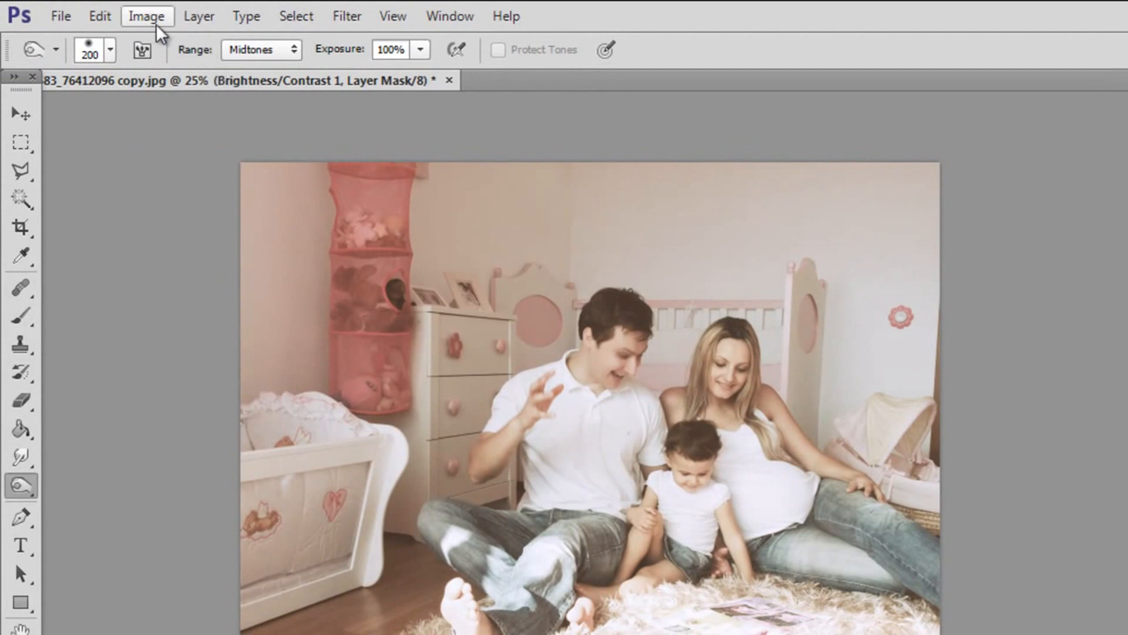
Add a Vibrance adjustment layer above the Brightness/Contrast layer
{"action": "left_click", "coordinate": [199, 16]}
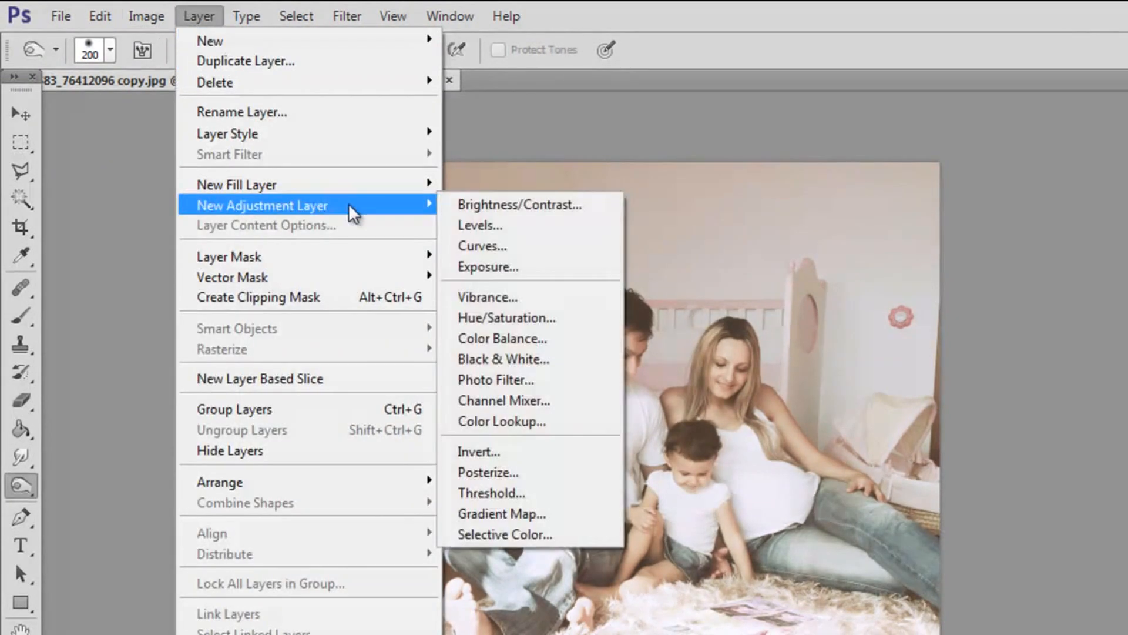
{"action": "left_click", "coordinate": [487, 296]}
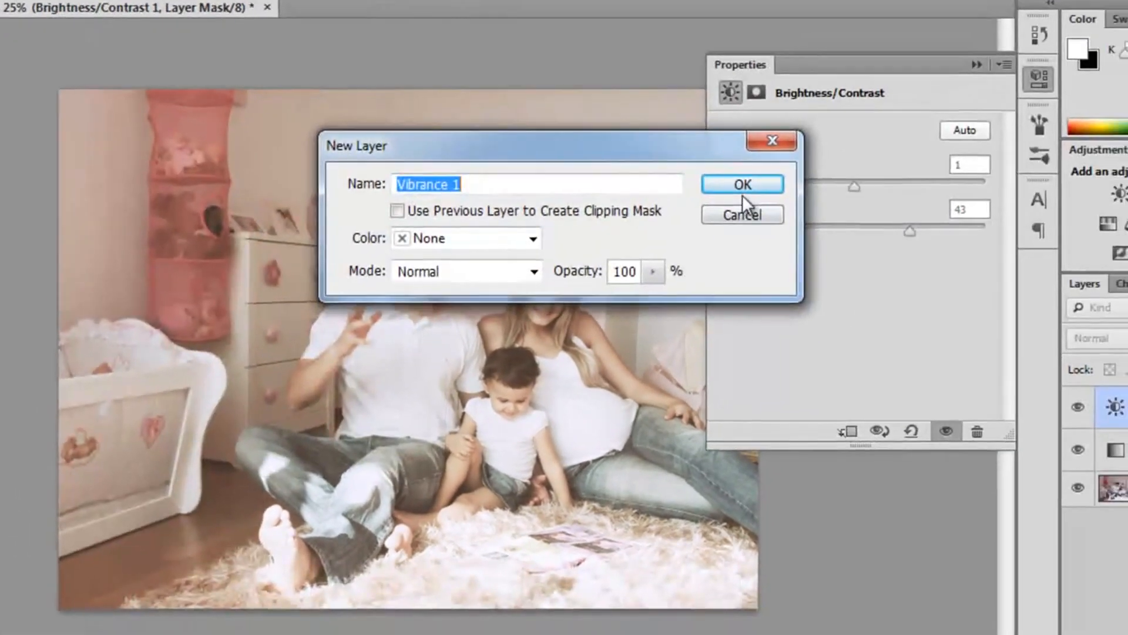
{"action": "left_click", "coordinate": [743, 184]}
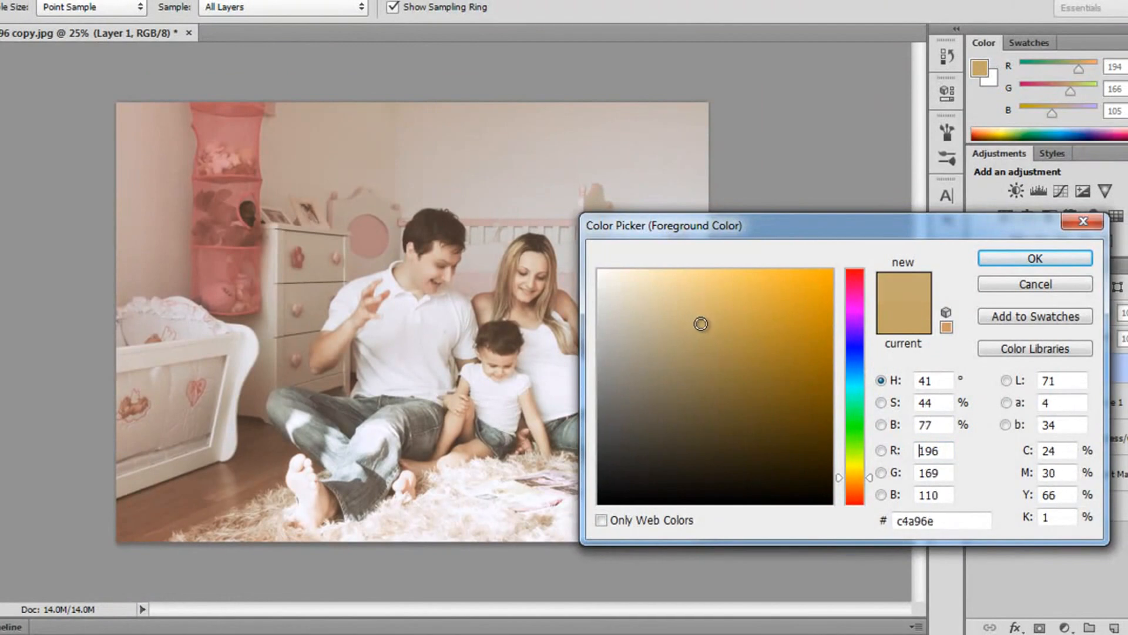
Fill a new layer with light tan, blended in Lighten mode at 22% opacity
{"action": "left_click", "coordinate": [698, 319]}
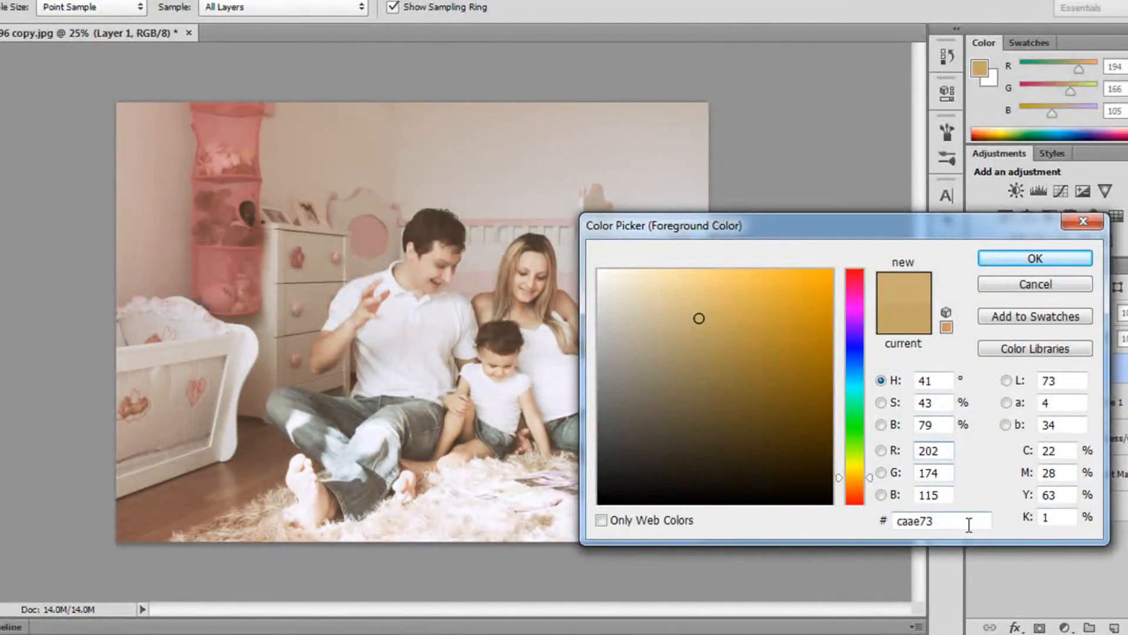
{"action": "left_click", "coordinate": [1035, 257]}
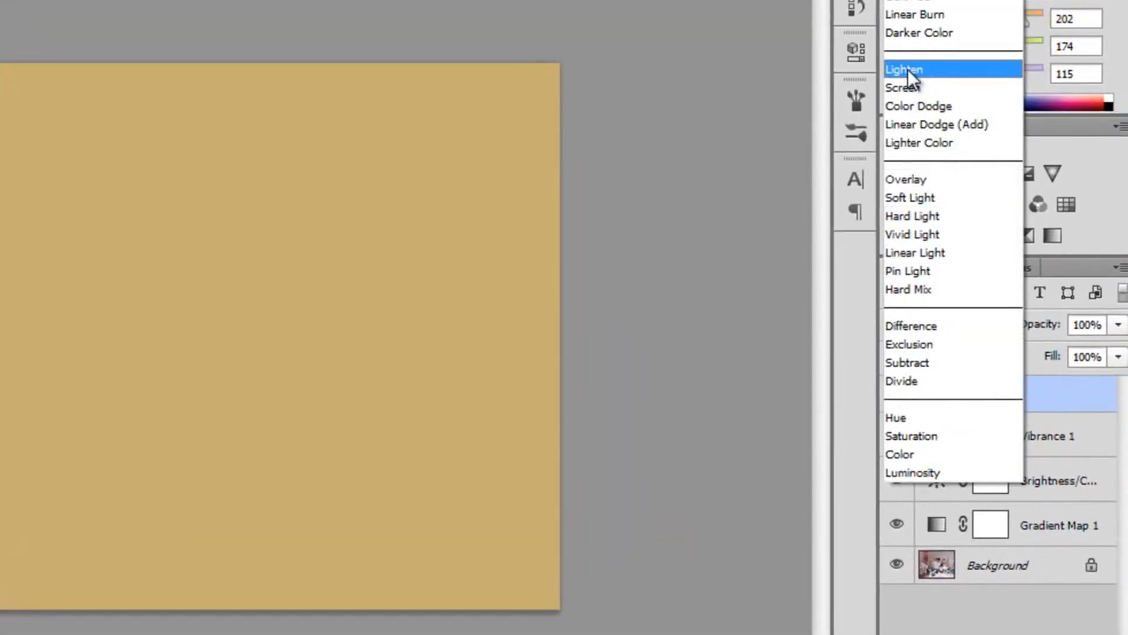
{"action": "left_click", "coordinate": [905, 69]}
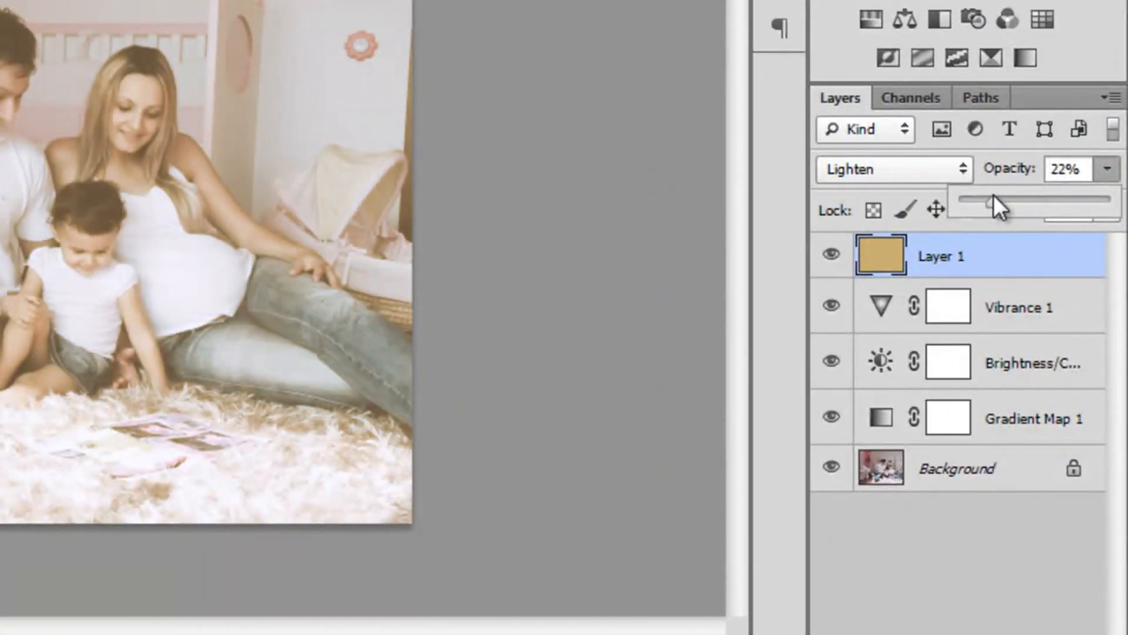
{"action": "left_click_drag", "start_coordinate": [1000, 204], "coordinate": [990, 259]}
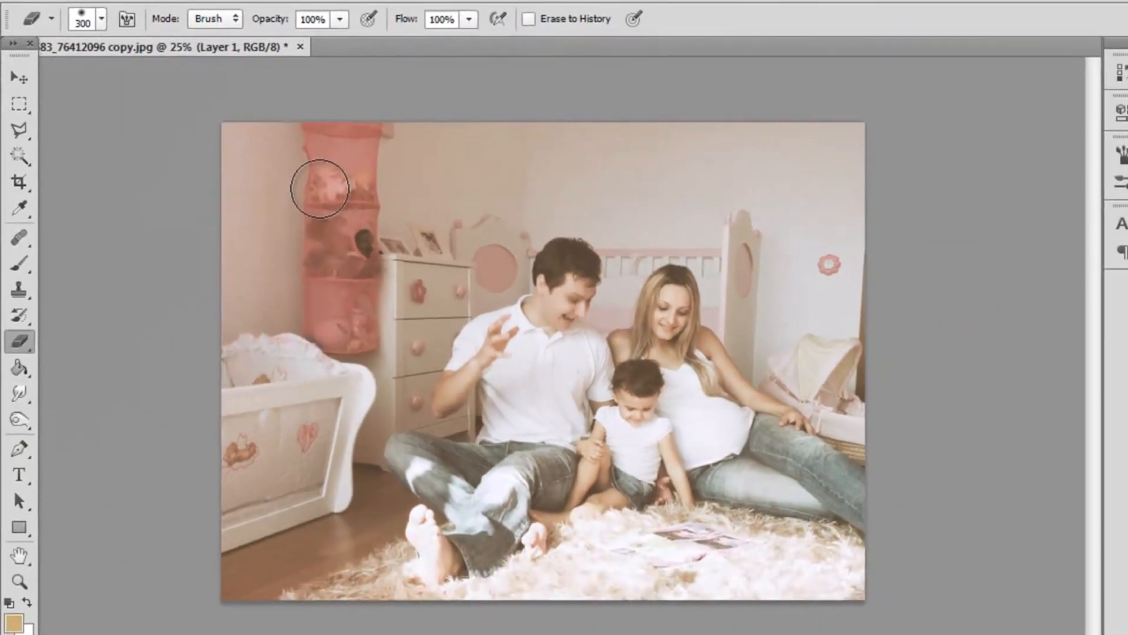
{"action": "mouse_move", "coordinate": [471, 355]}
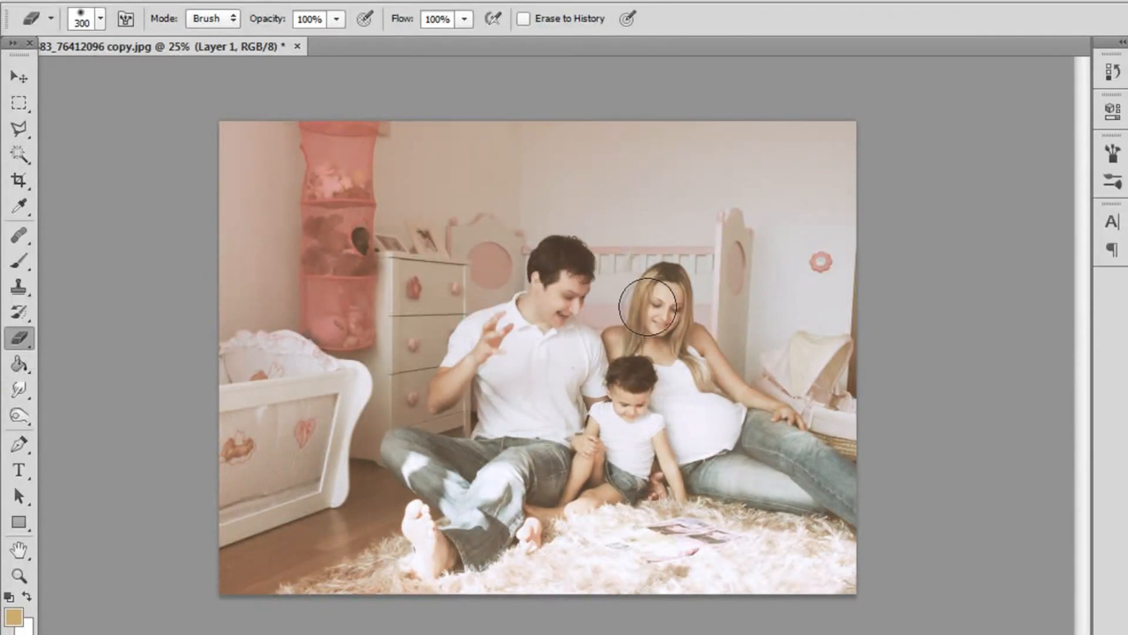
Erase the tan haze from the mother's face with a large soft eraser
{"action": "left_click_drag", "start_coordinate": [641, 305], "coordinate": [515, 438]}
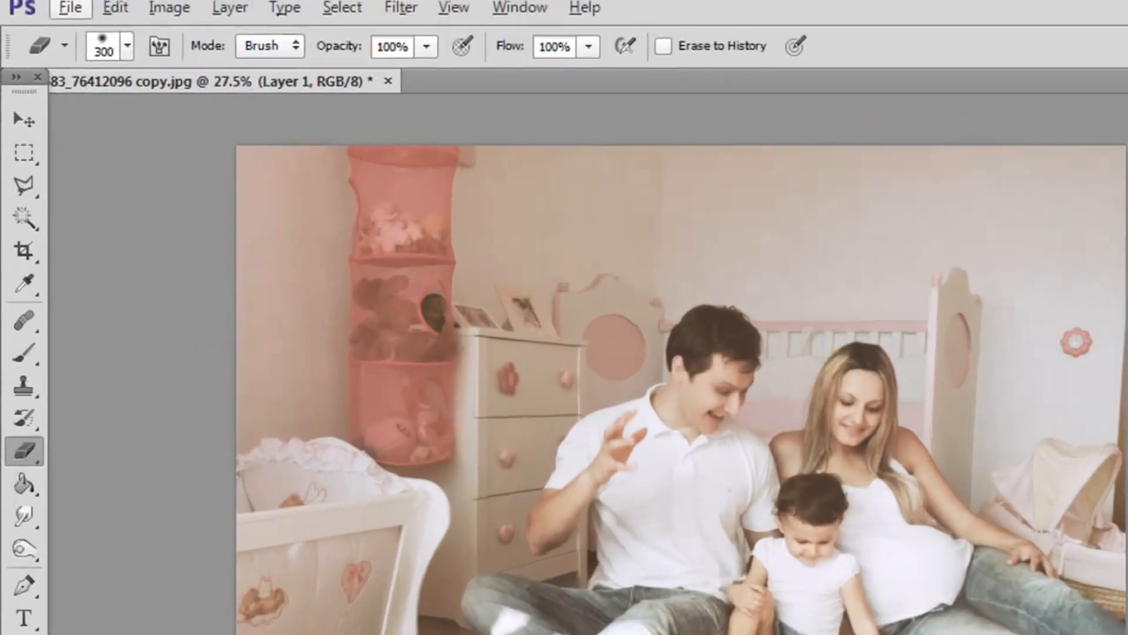
{"action": "left_click", "coordinate": [231, 7]}
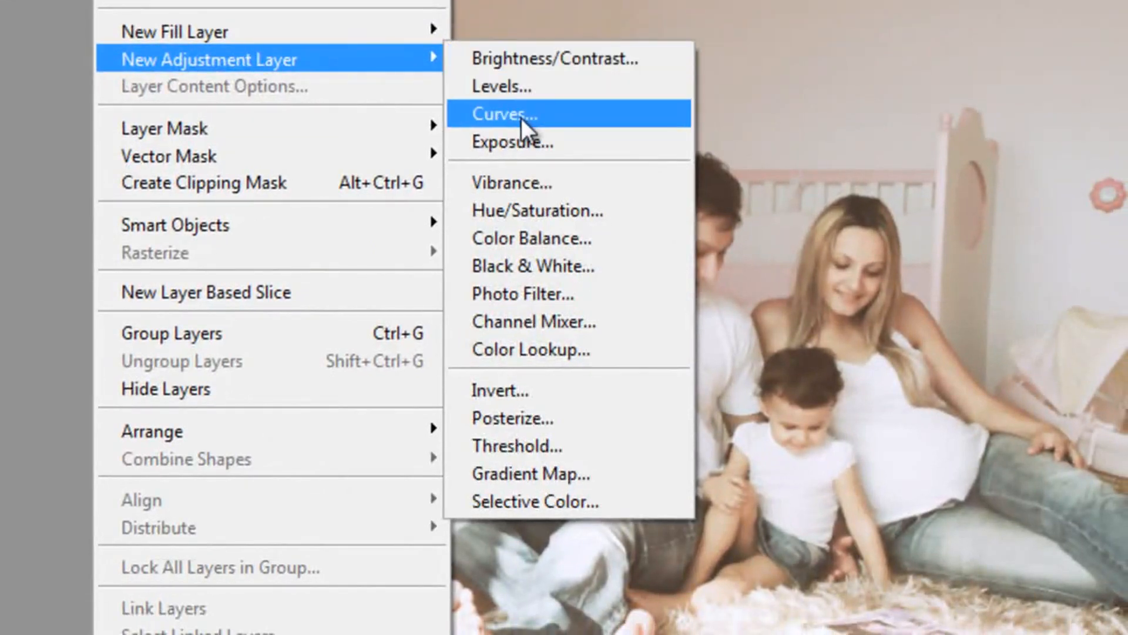
Add a Curves adjustment layer and pull the curve down to darken the midtones
{"action": "left_click", "coordinate": [505, 114]}
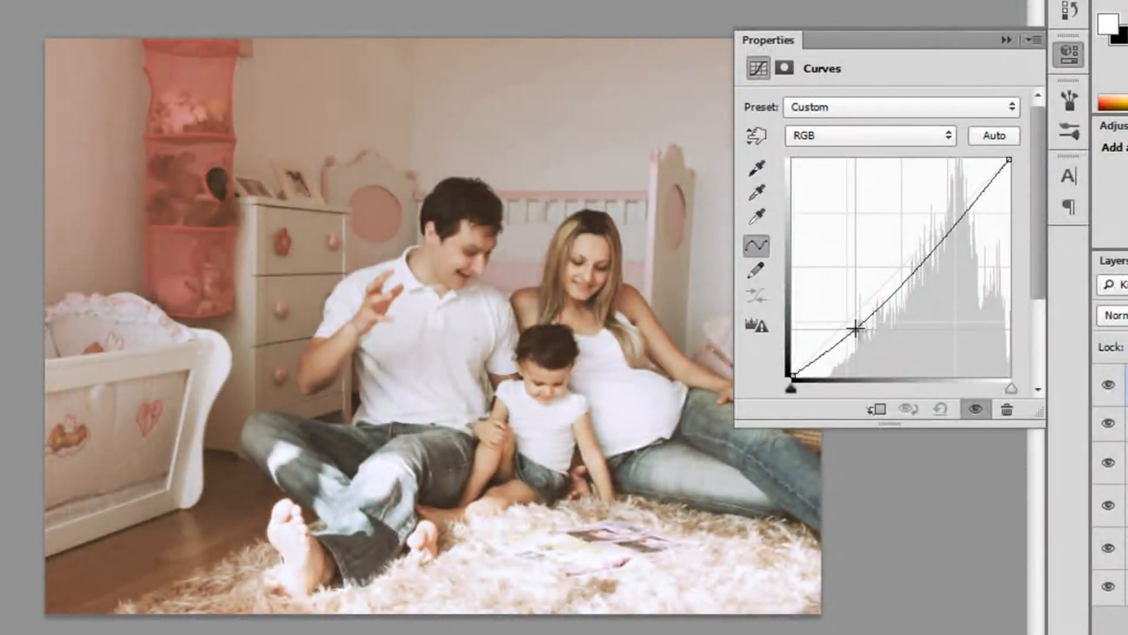
{"action": "left_click_drag", "start_coordinate": [834, 329], "coordinate": [889, 236]}
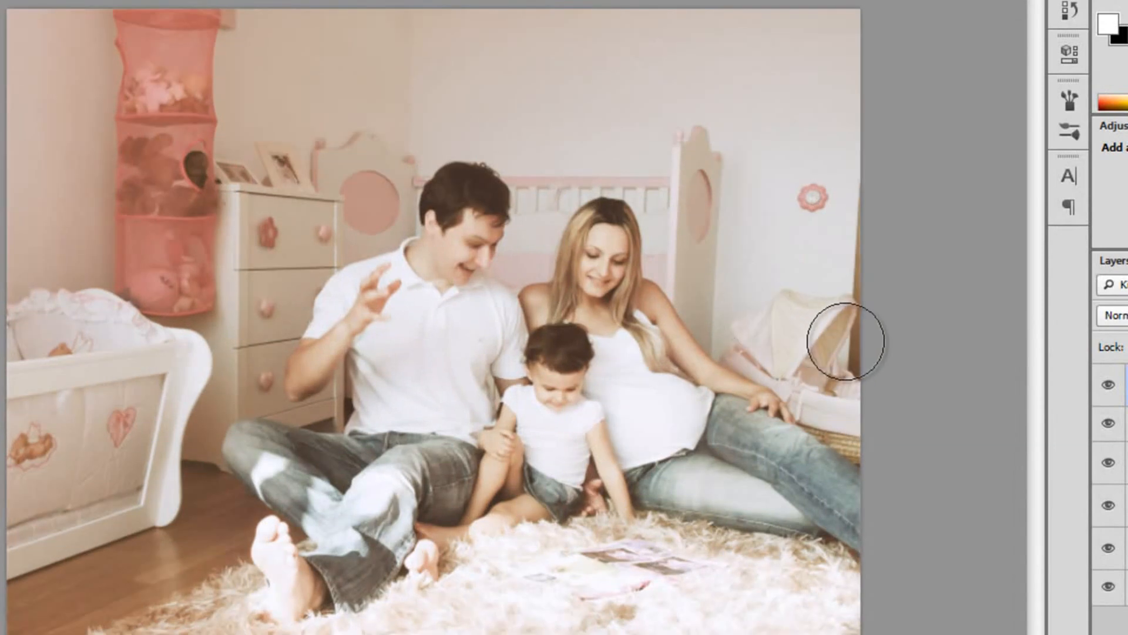
{"action": "mouse_move", "coordinate": [1018, 342]}
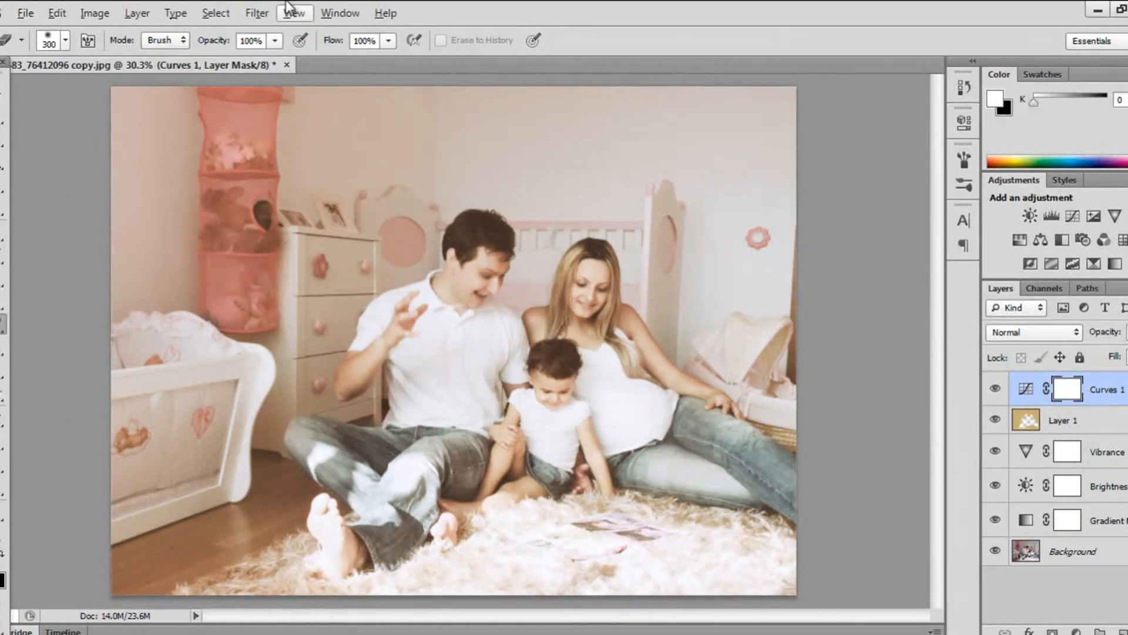
{"action": "left_click", "coordinate": [256, 13]}
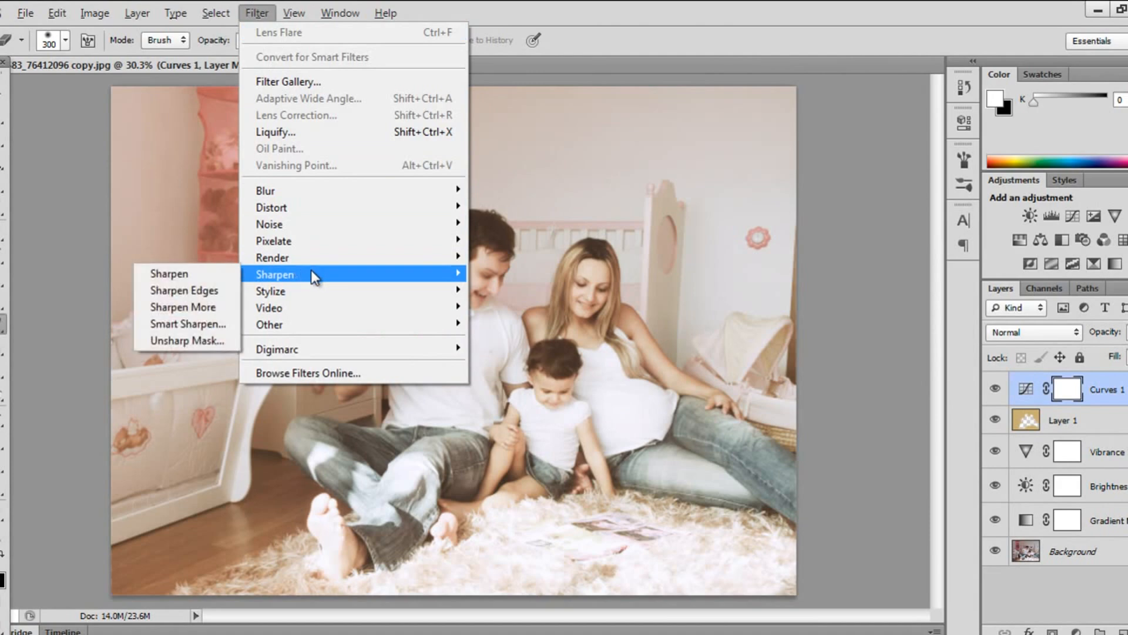